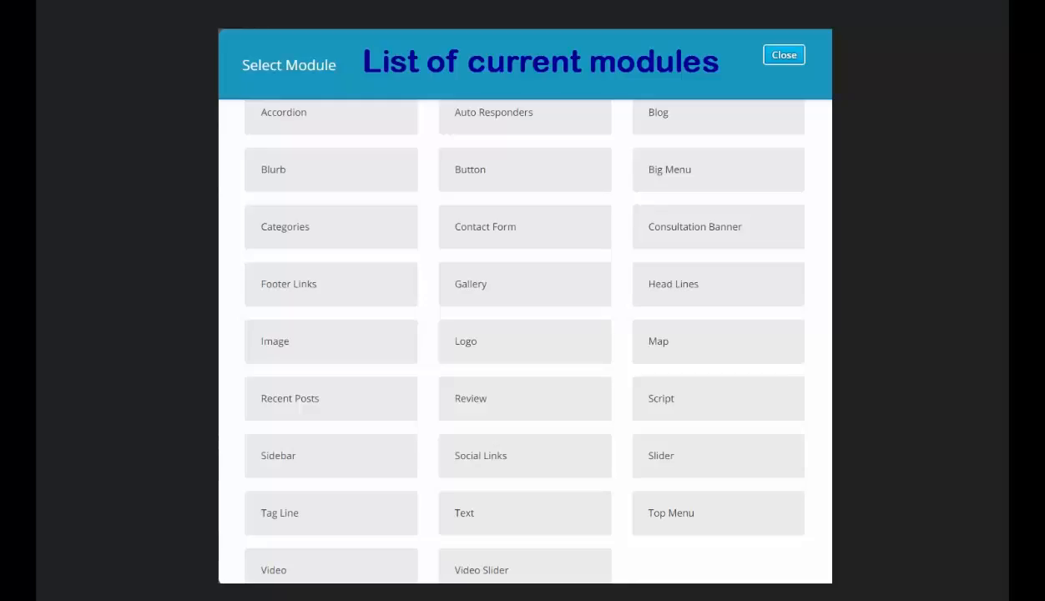
mouse_move(921, 457)
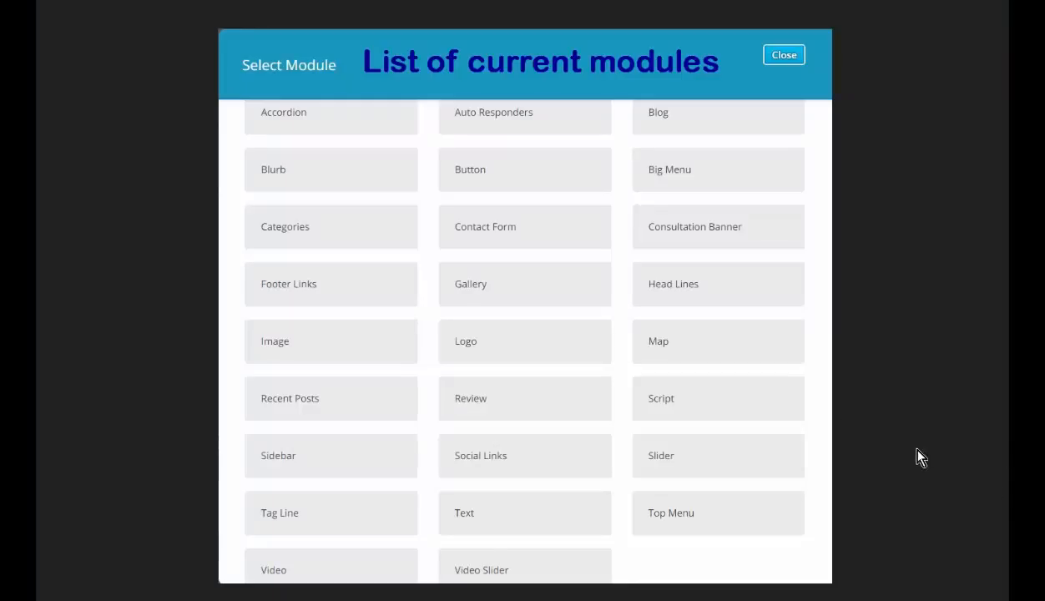
mouse_move(896, 466)
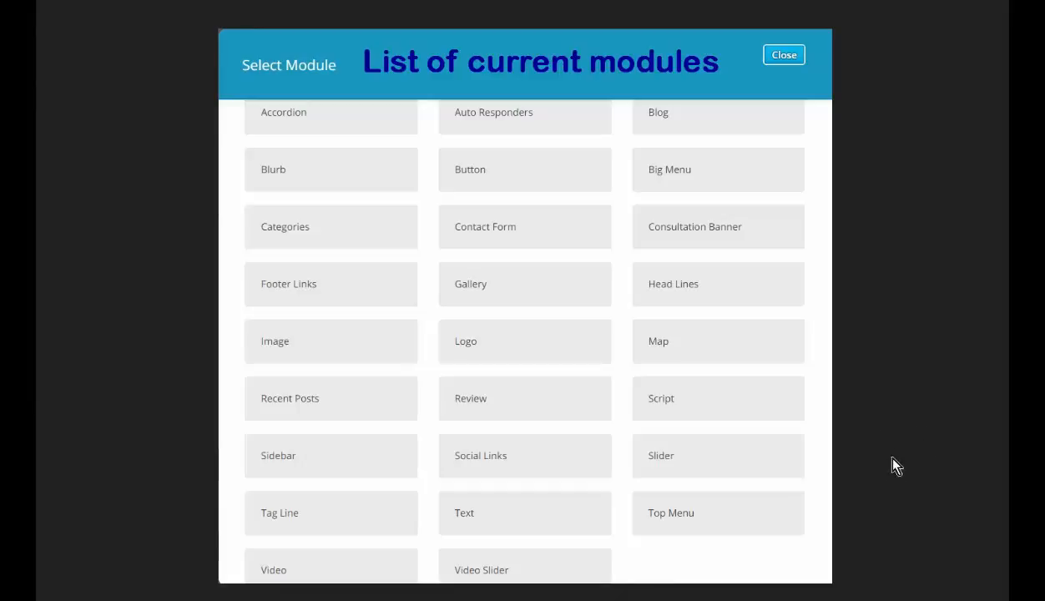
mouse_move(719, 458)
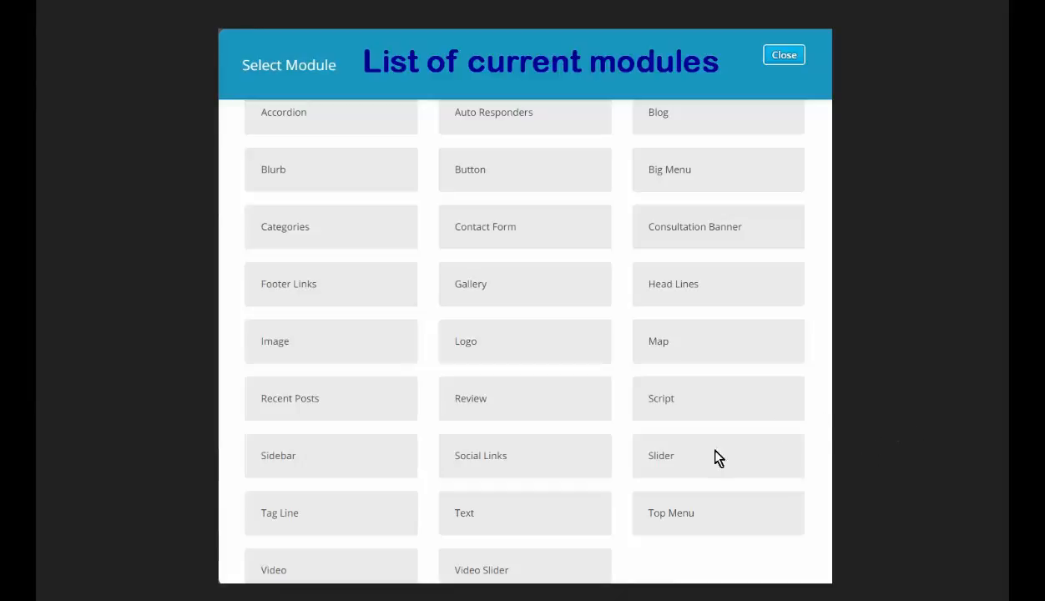
mouse_move(497, 584)
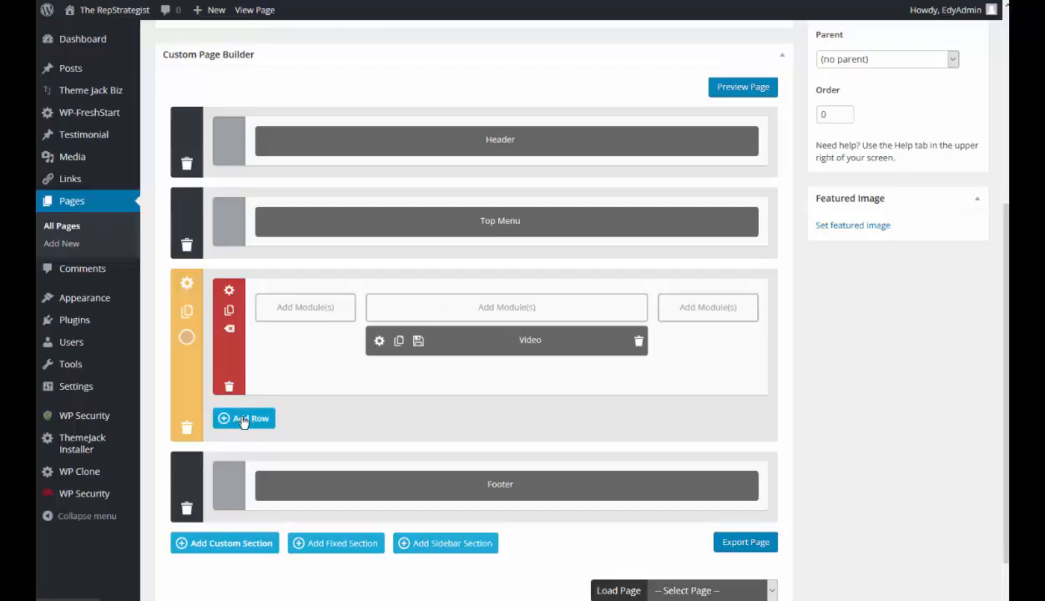
Add a new empty row below the Video row in the custom section
click(243, 418)
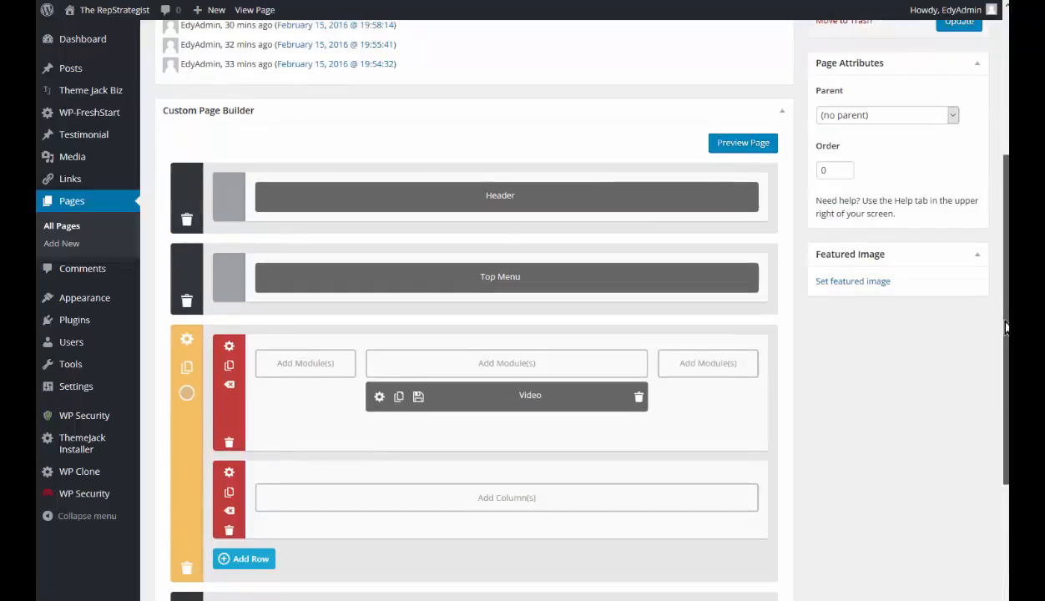
scroll(down, 3)
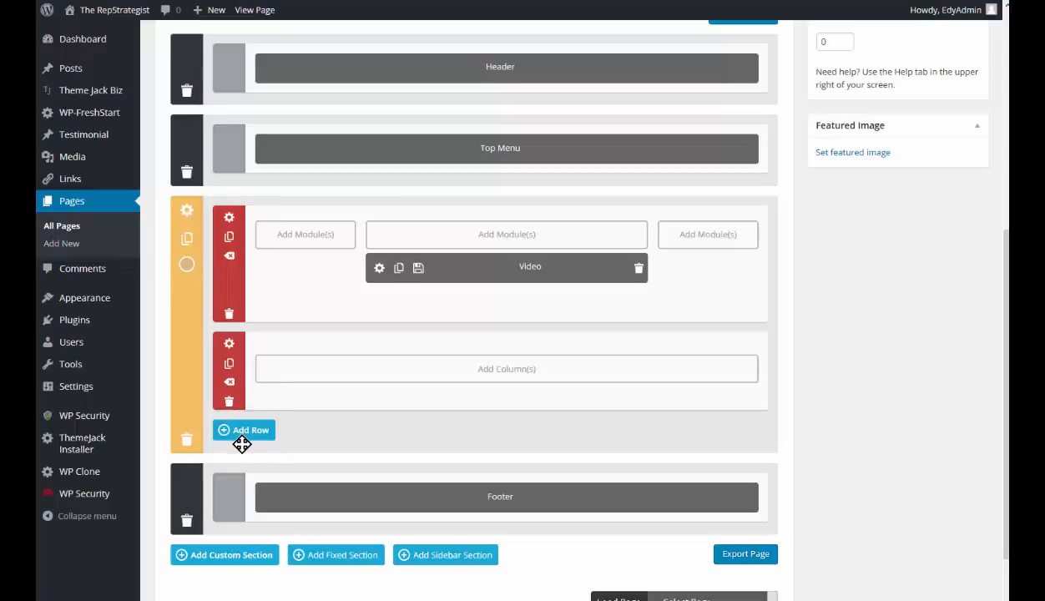
mouse_move(327, 490)
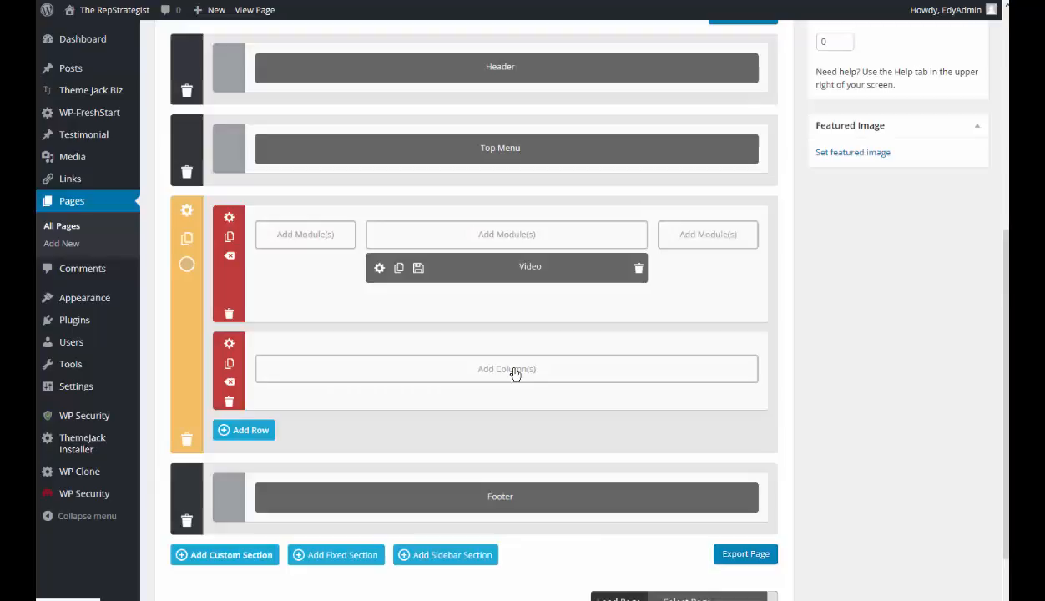
Give the new row a single full-width column layout
click(507, 368)
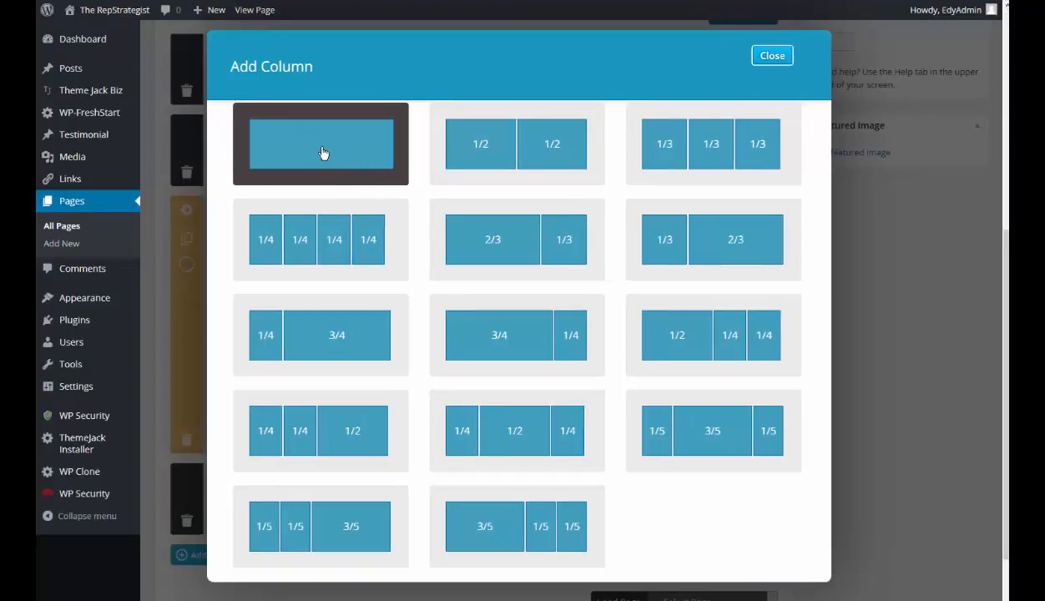
click(321, 143)
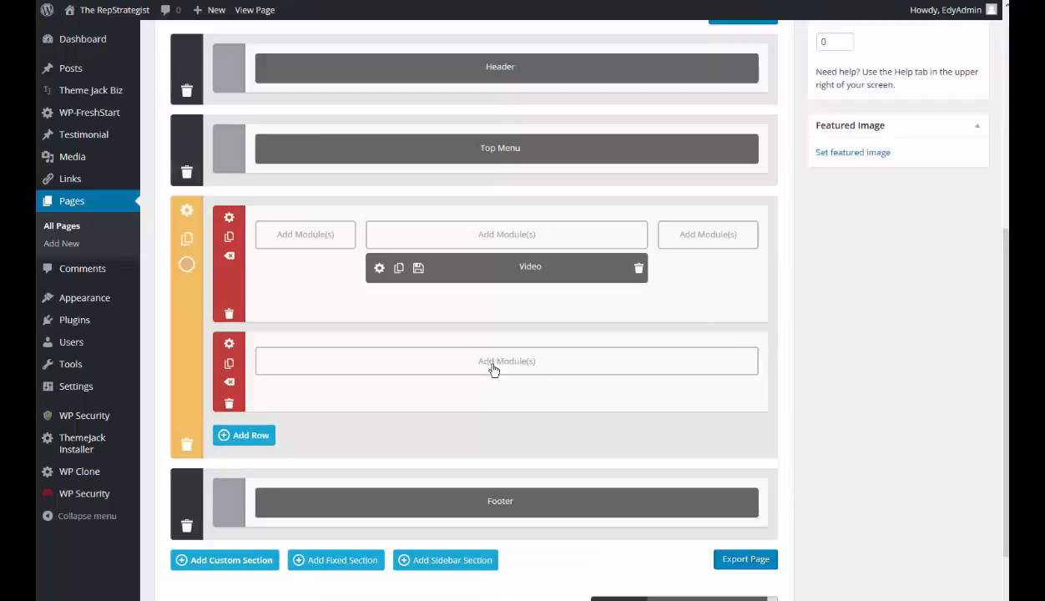
mouse_move(522, 370)
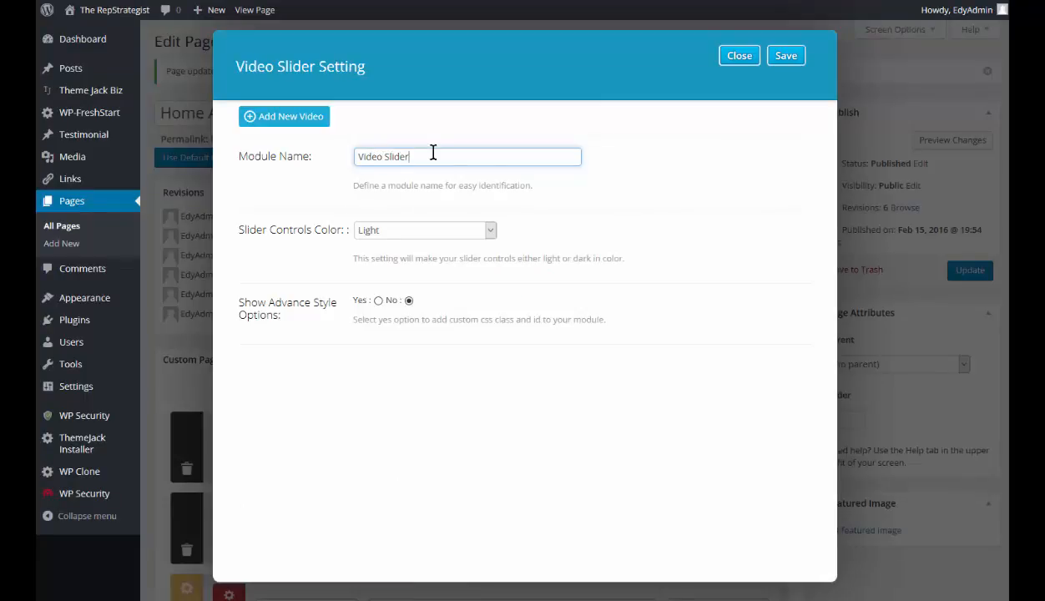
Set the Video Slider's Slider Controls Color to Dark
click(424, 229)
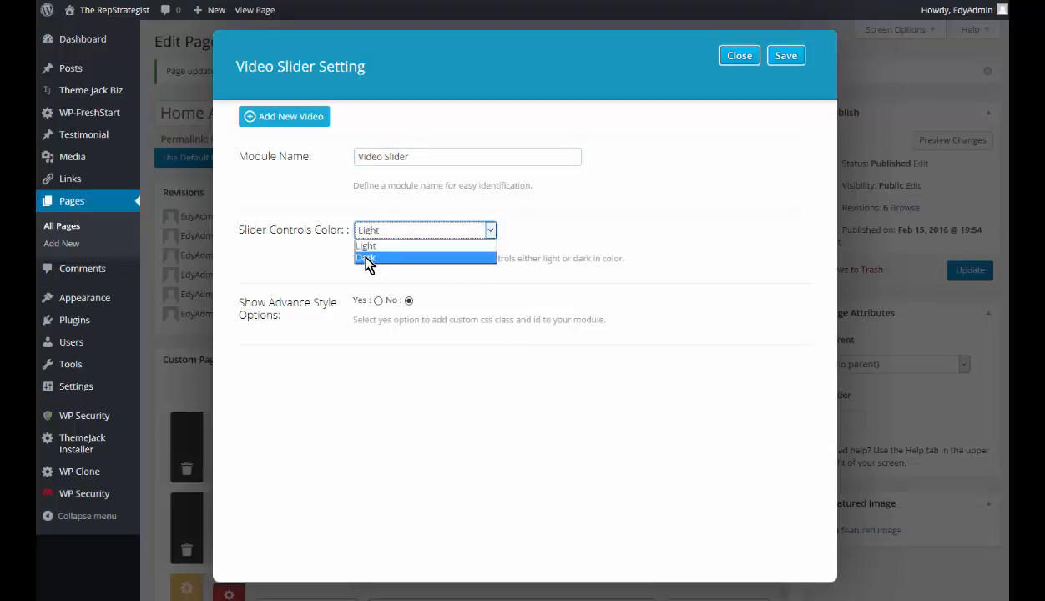
click(366, 258)
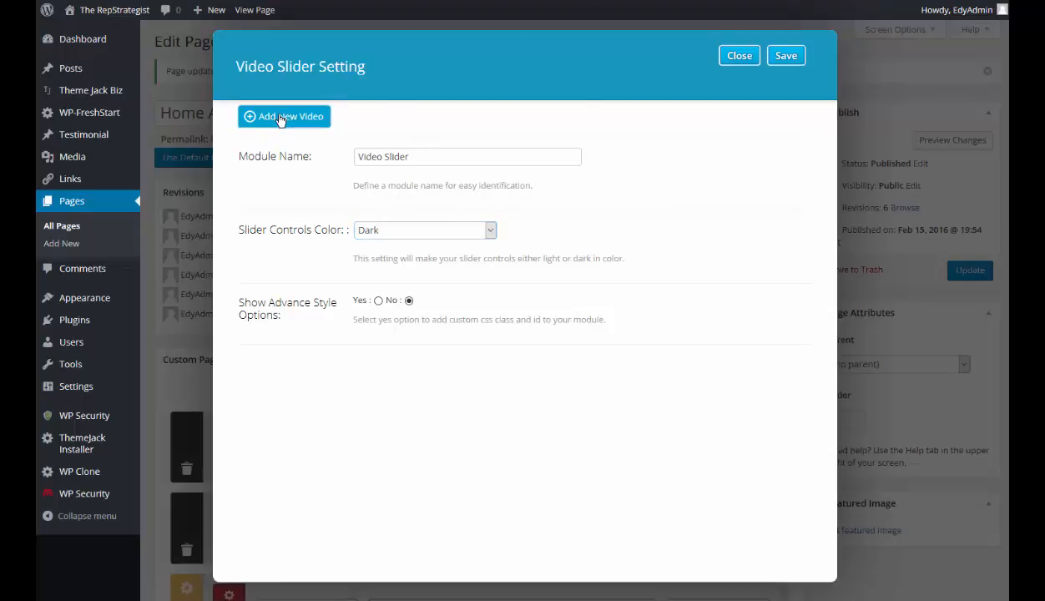
click(283, 116)
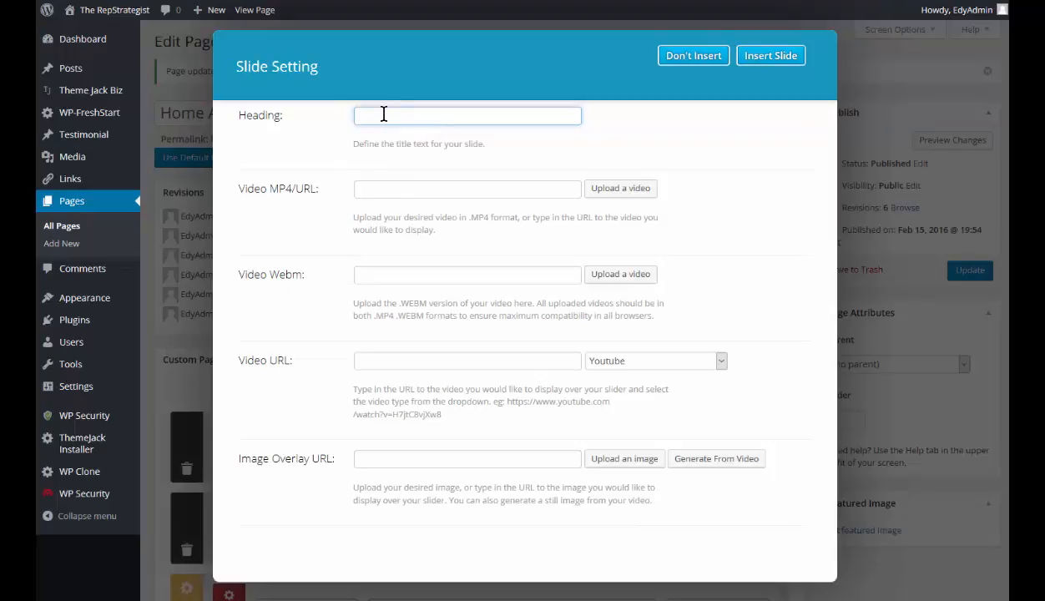
text(GMB1)
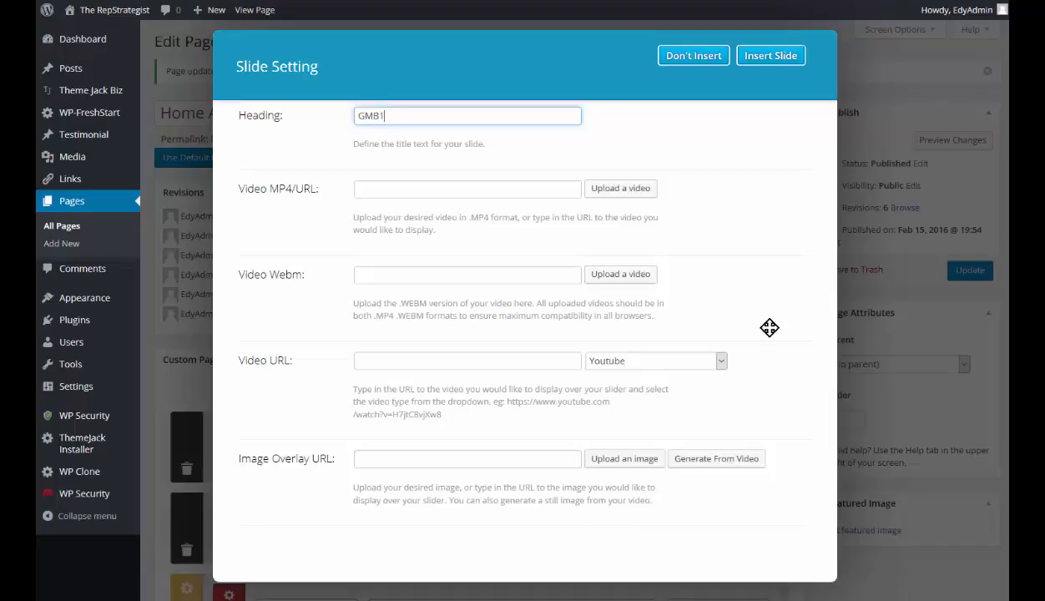
mouse_move(324, 371)
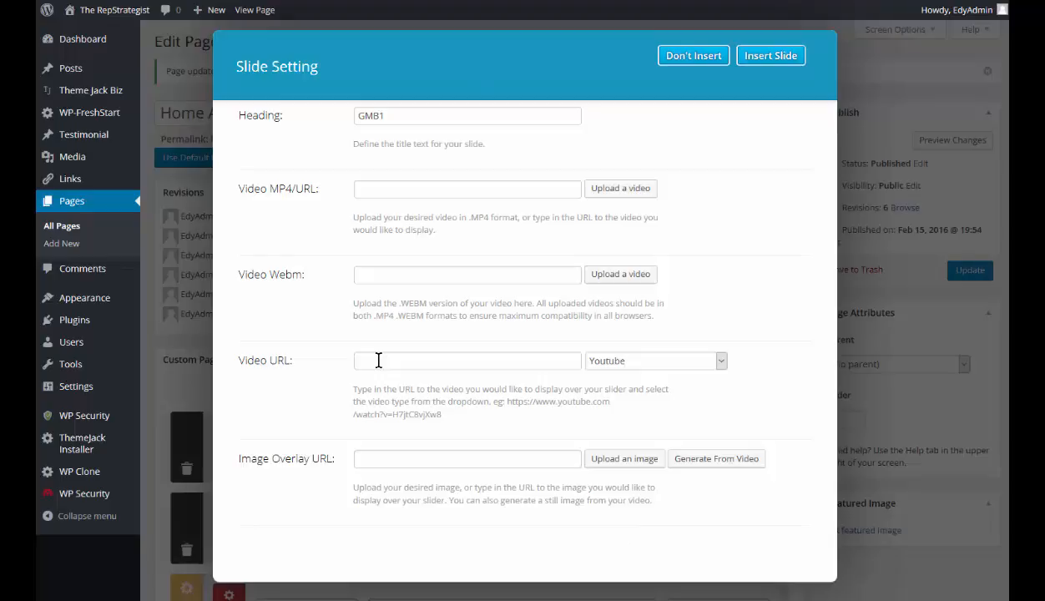
text(http://youtu.be/lCKprPxF94k)
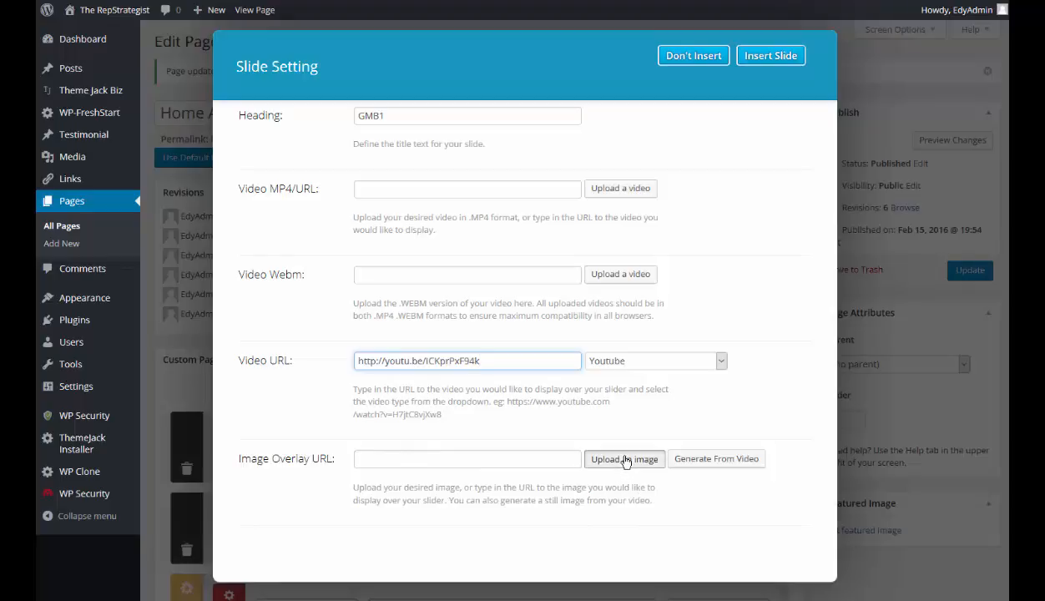
Set 2552.jpg from the media library as the GMB1 slide's overlay image
click(624, 458)
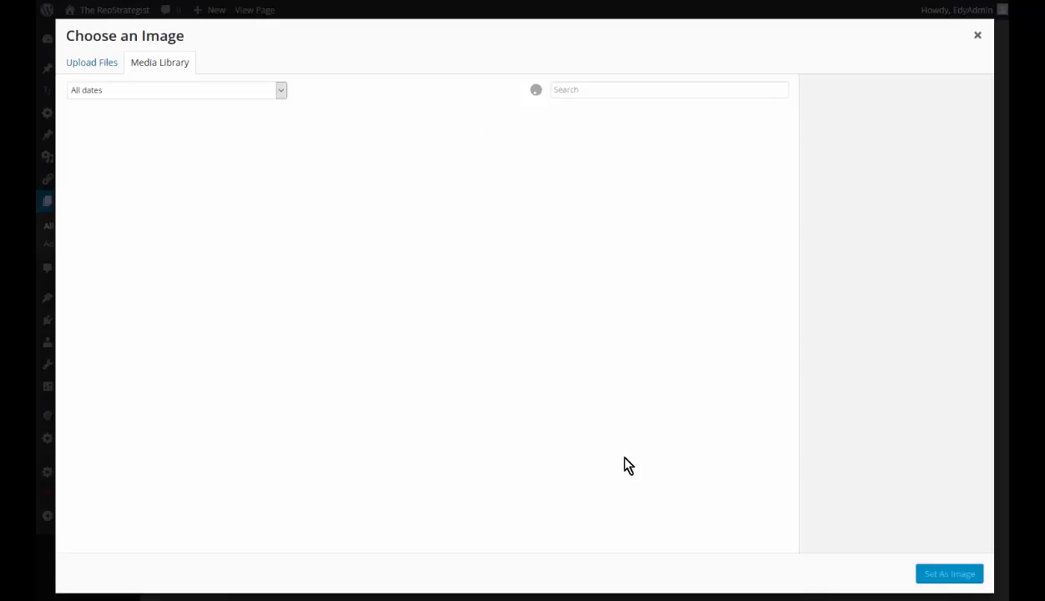
mouse_move(622, 470)
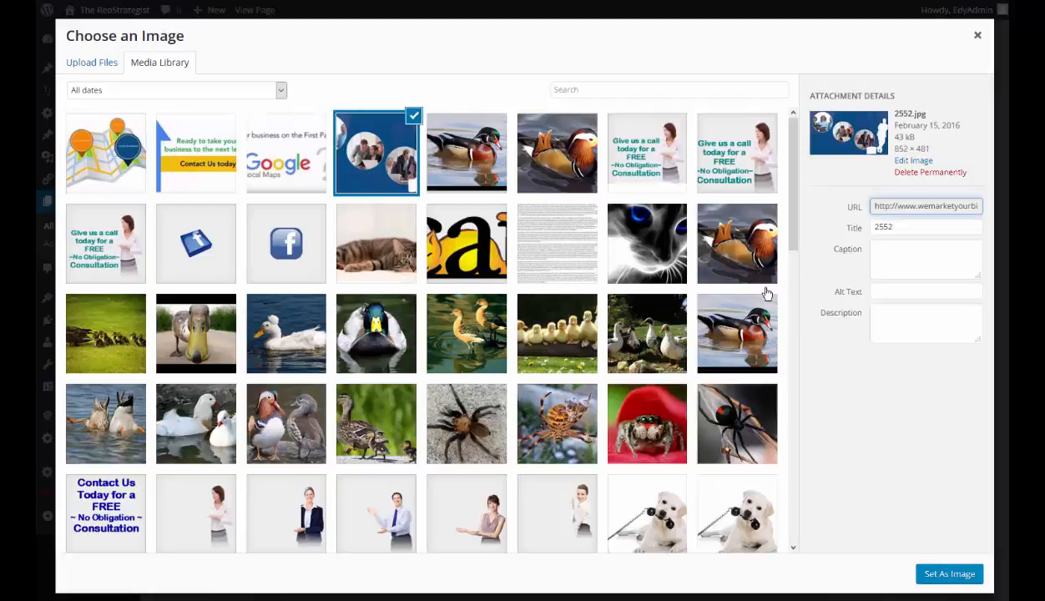
mouse_move(952, 577)
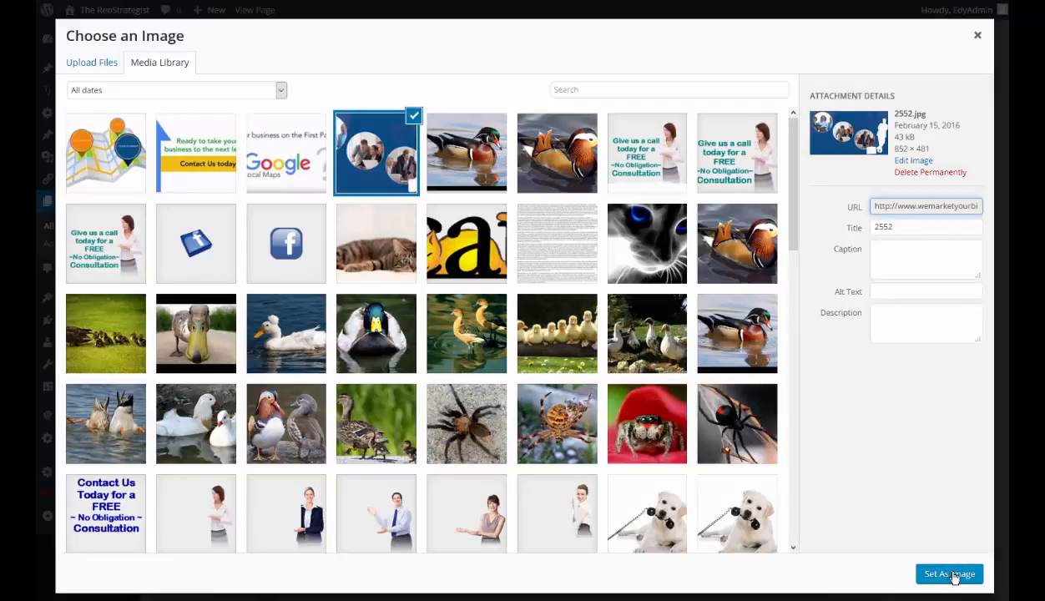
click(949, 575)
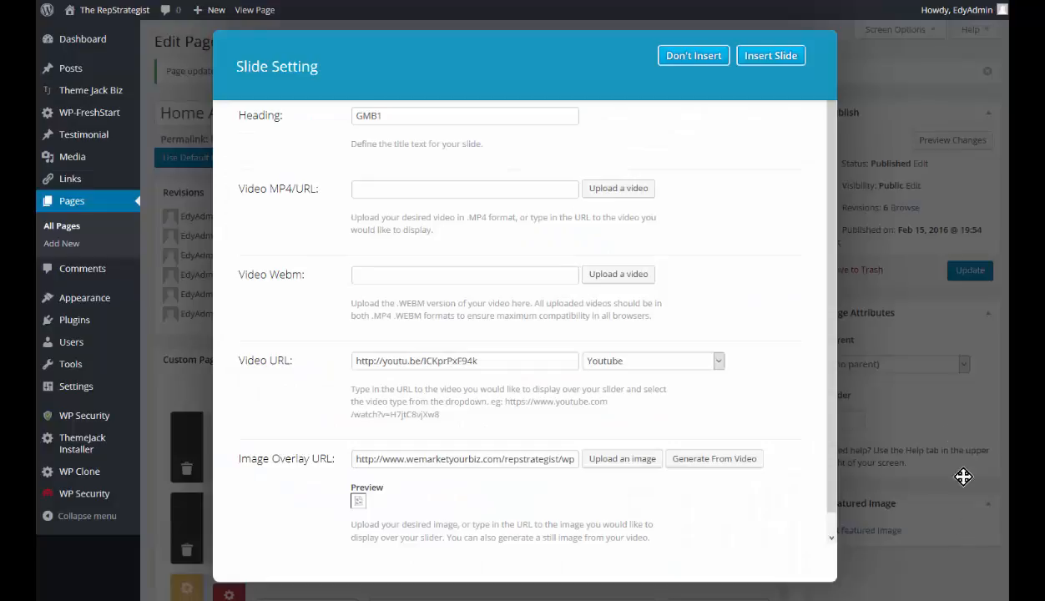
mouse_move(754, 301)
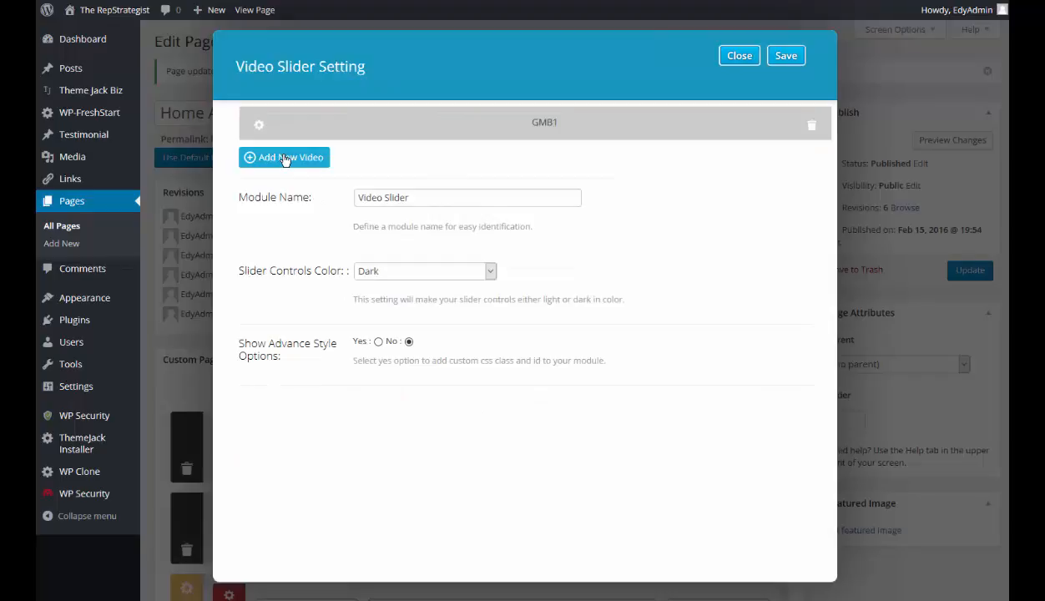
click(284, 157)
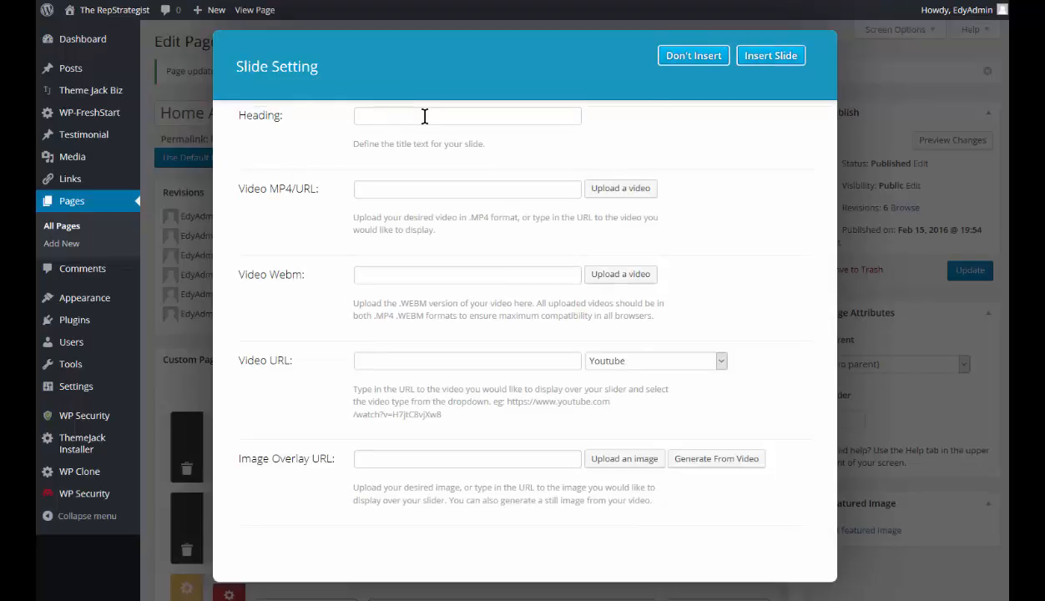
click(466, 115)
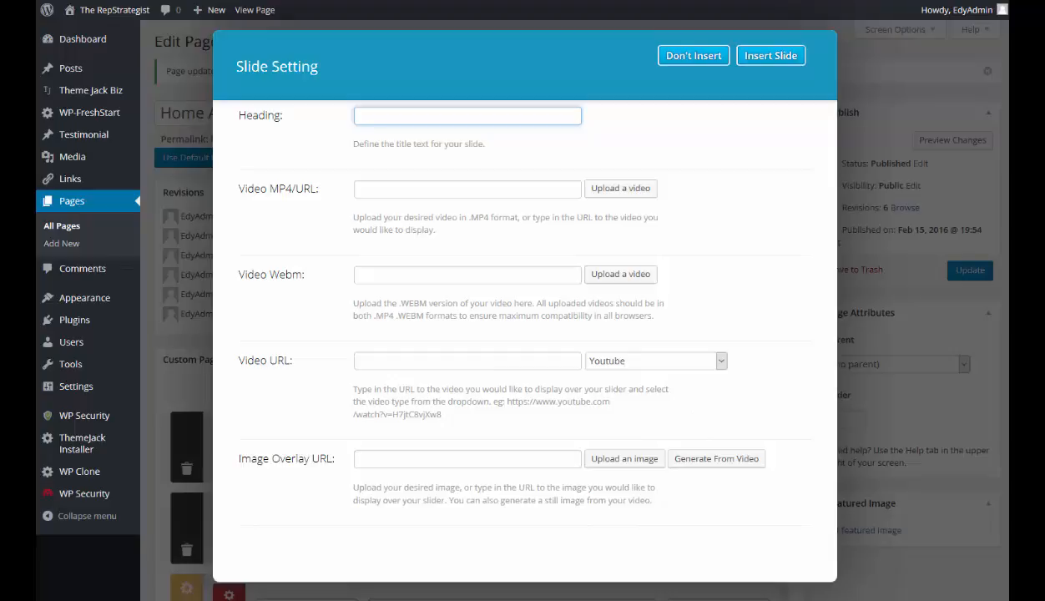
text(GMB2)
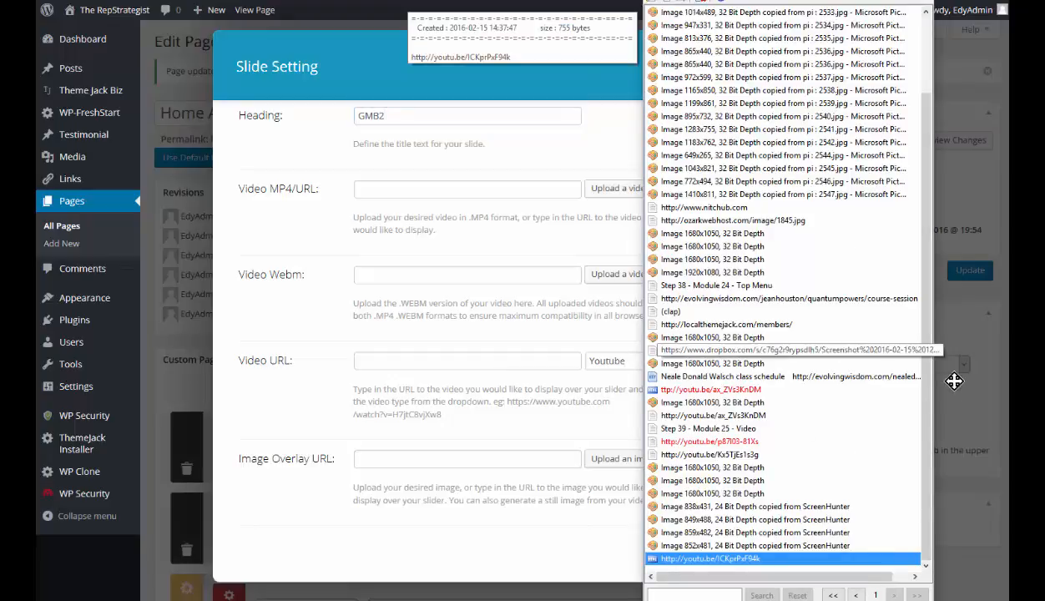
click(734, 440)
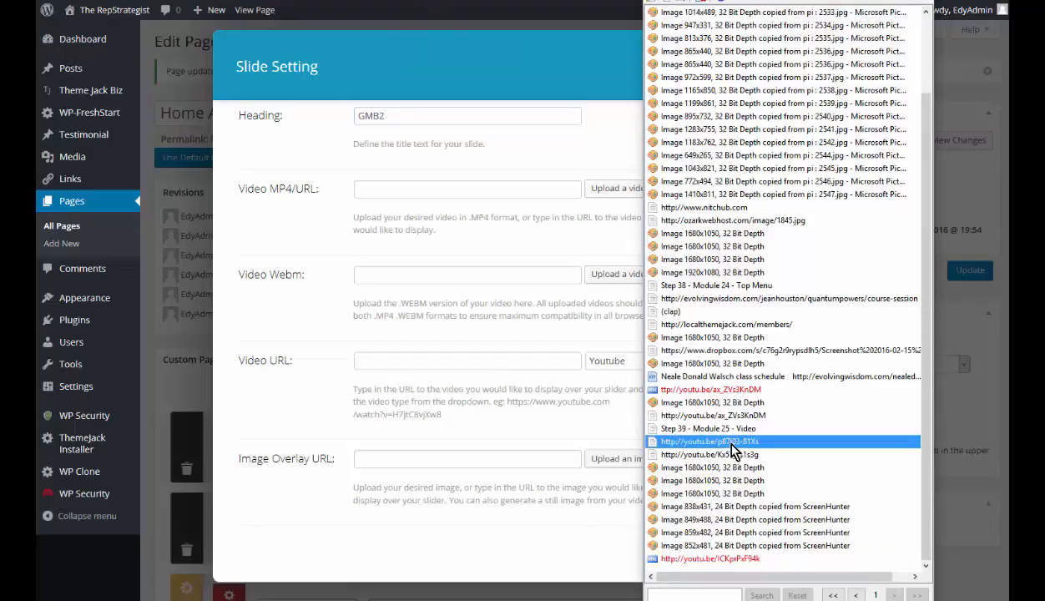
right_click(730, 441)
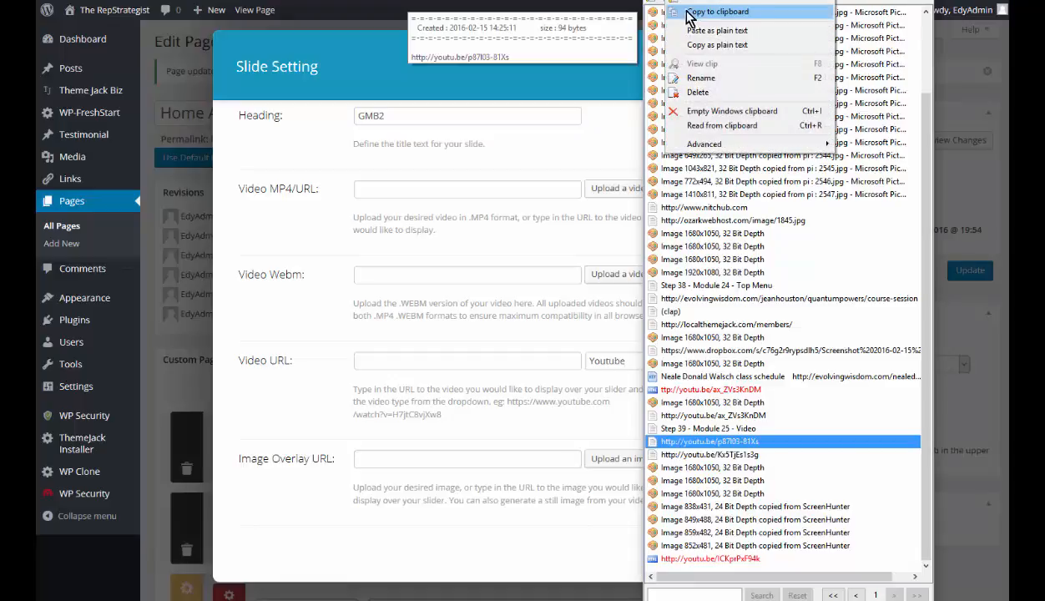
click(718, 11)
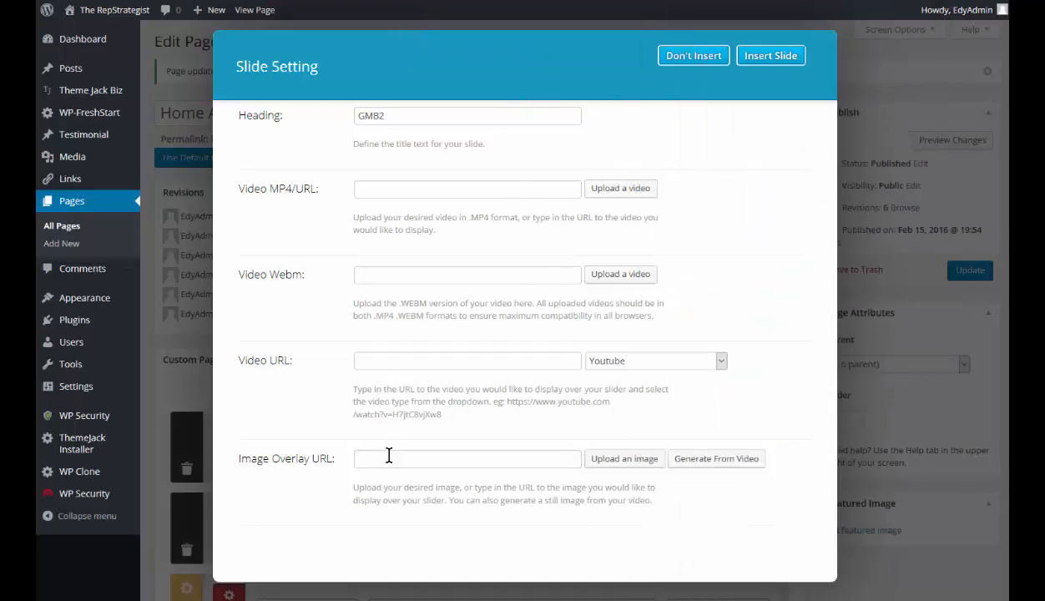
mouse_move(385, 360)
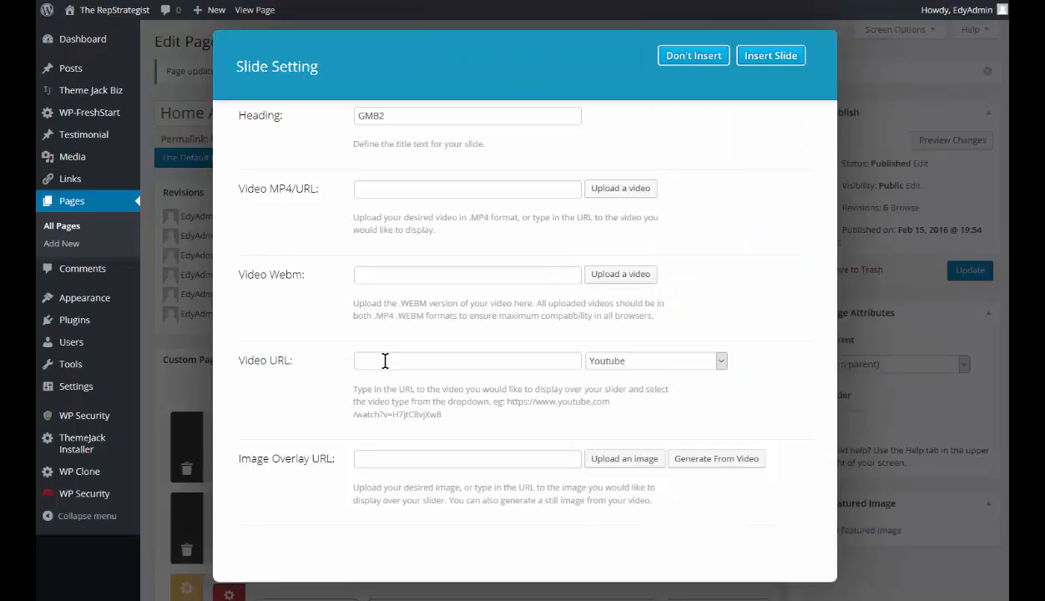
text(http://youtu.be/p87l03-81Xs)
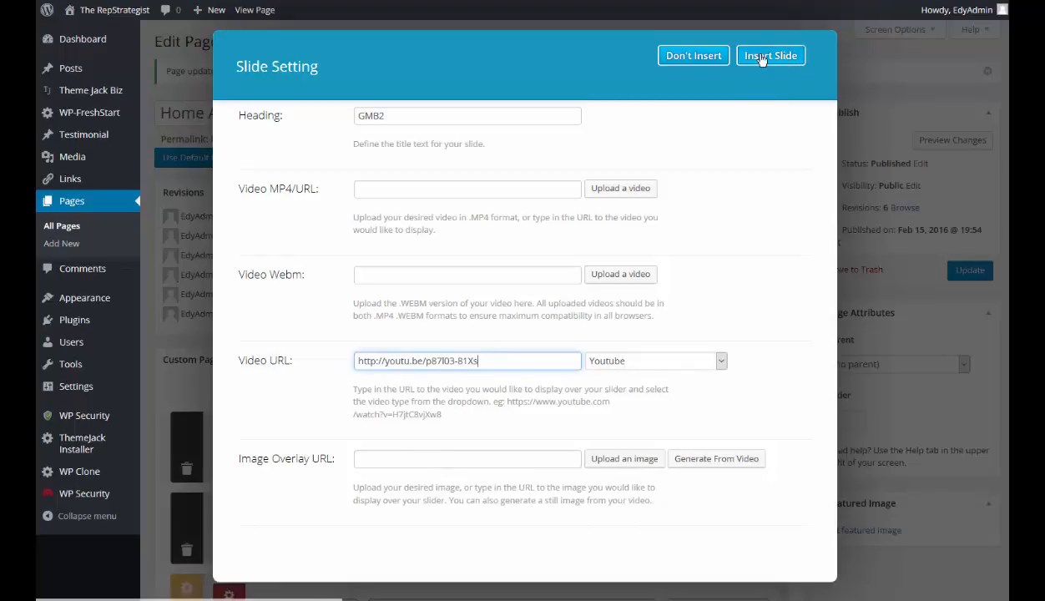
click(769, 55)
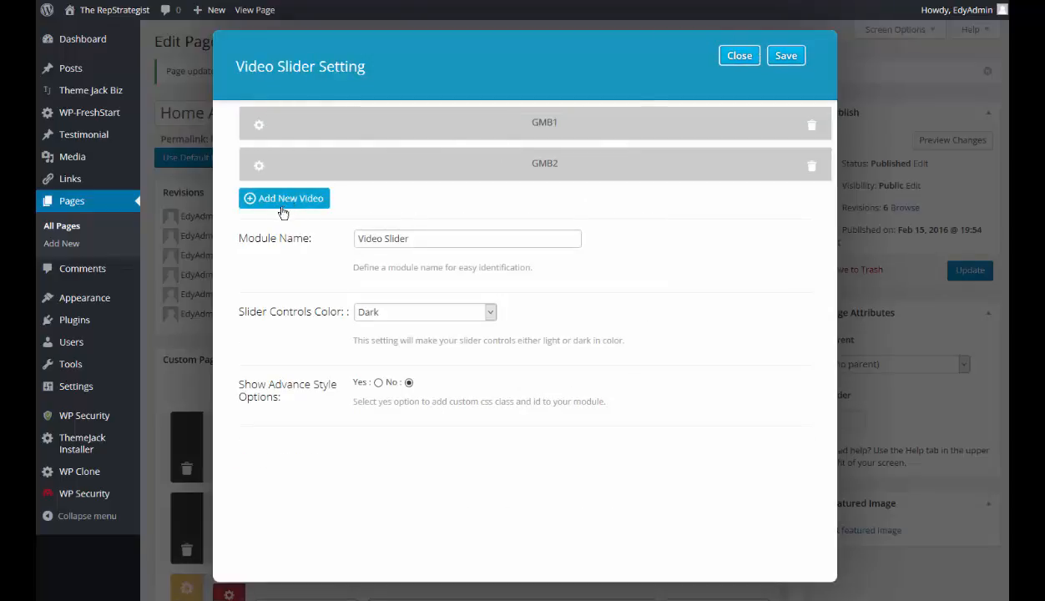
click(284, 198)
text(GMB3)
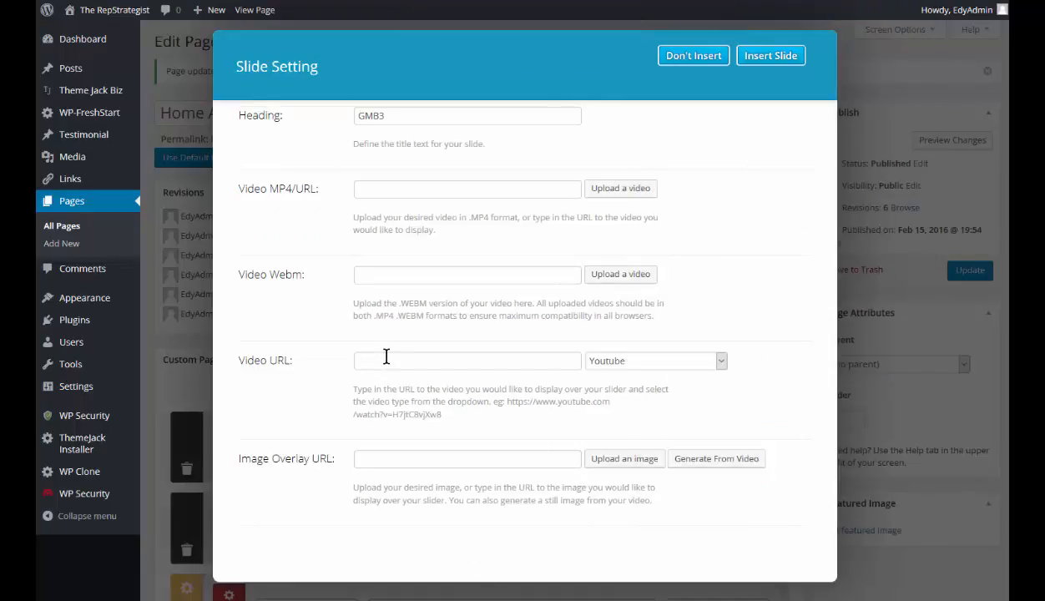
text(http://youtu.be/Kx5TjEs1s3g)
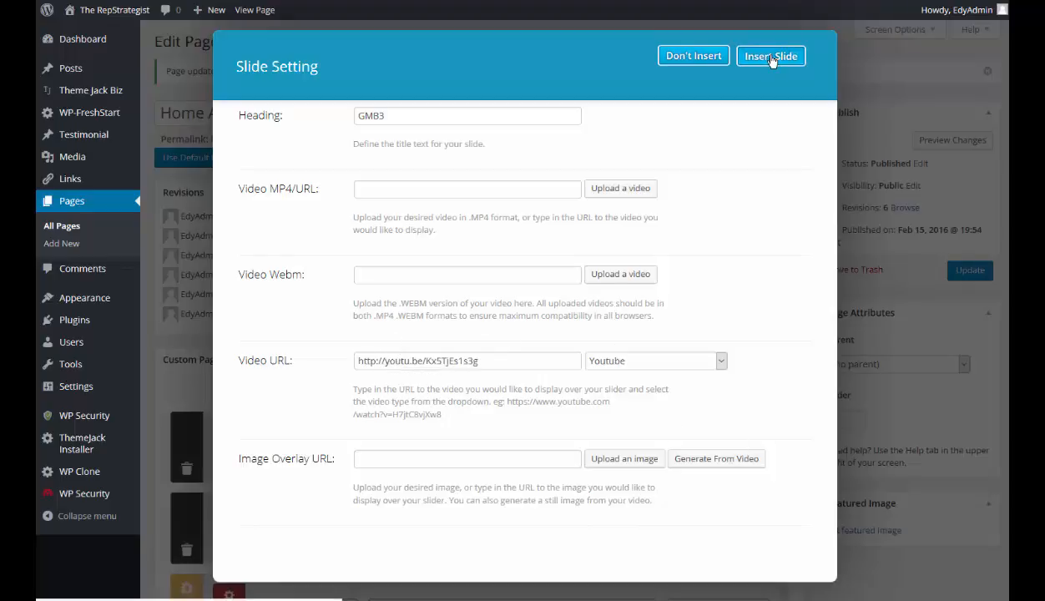
click(770, 55)
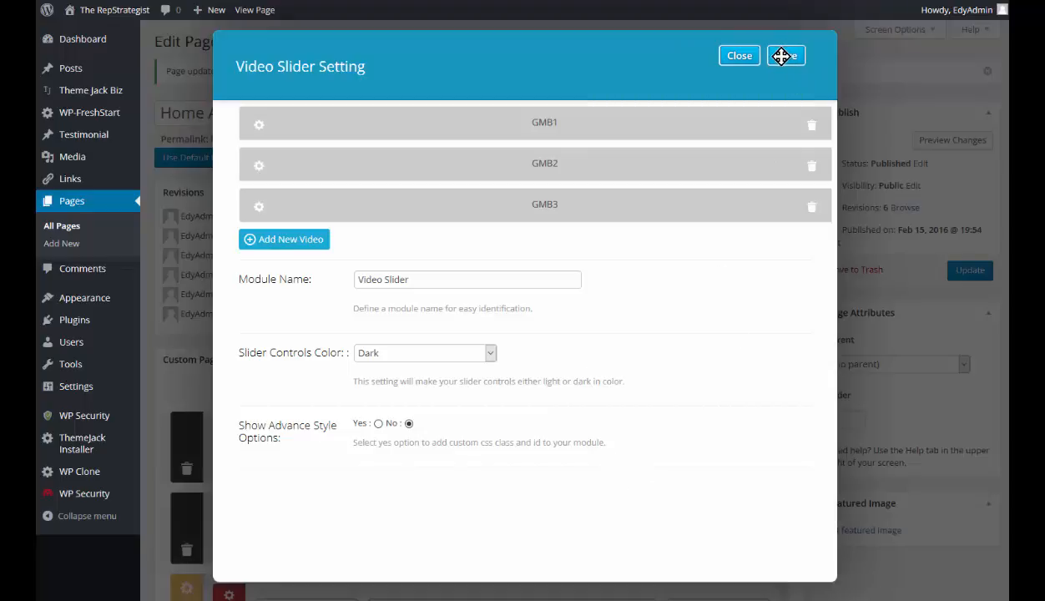
click(738, 55)
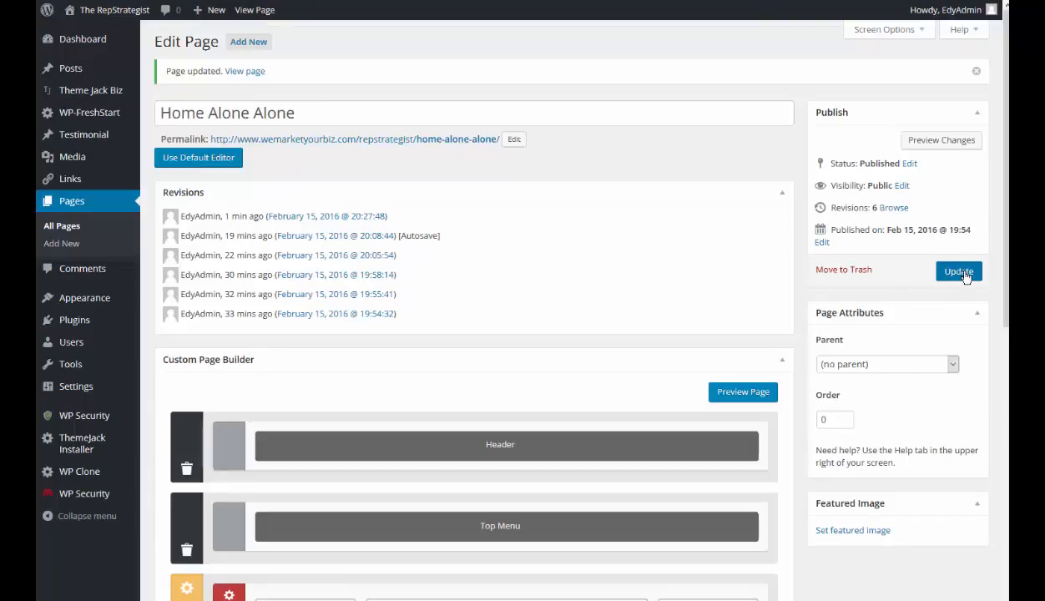
Update the Home Alone Alone page and preview the changes live
click(957, 270)
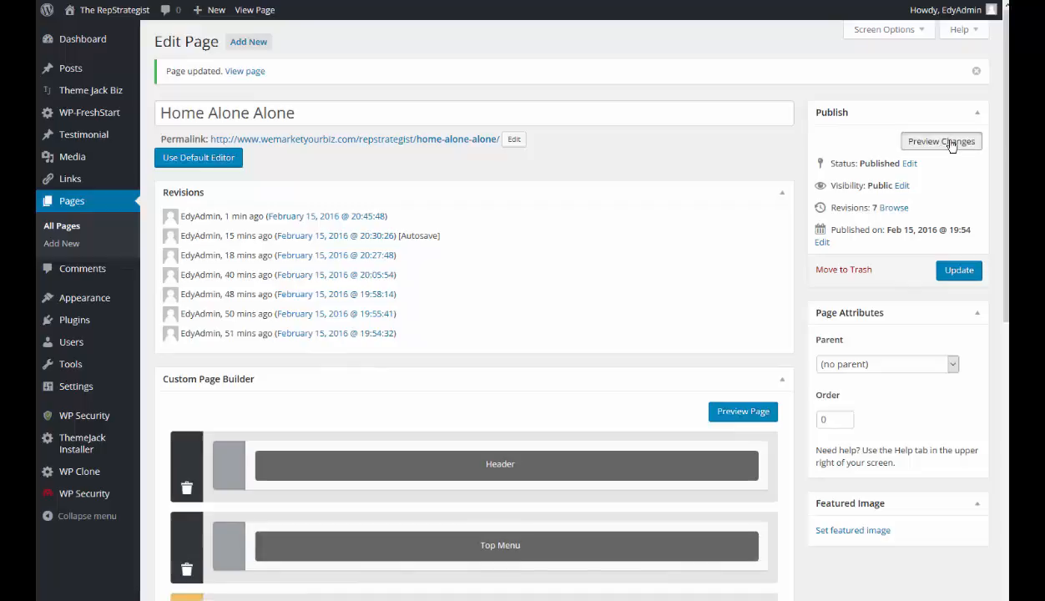
click(941, 141)
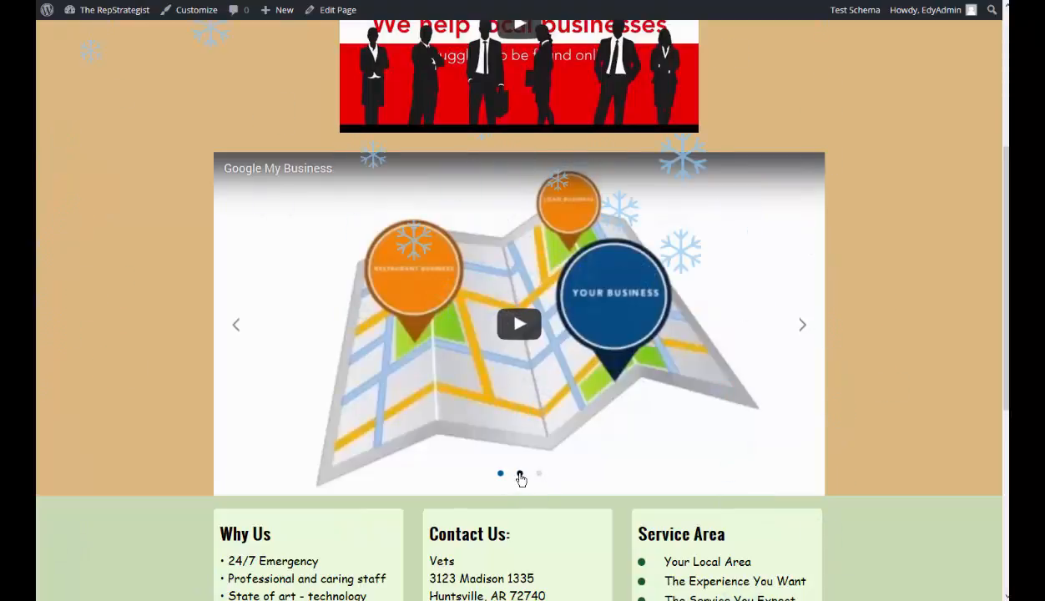
Switch the previewed video slider to its second slide via the pagination dot
click(519, 473)
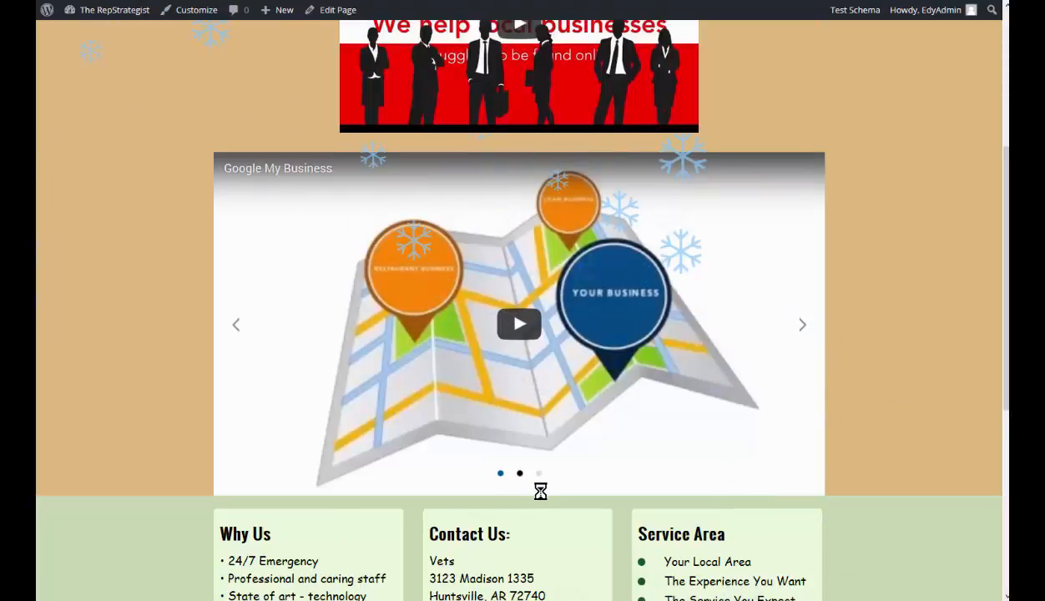